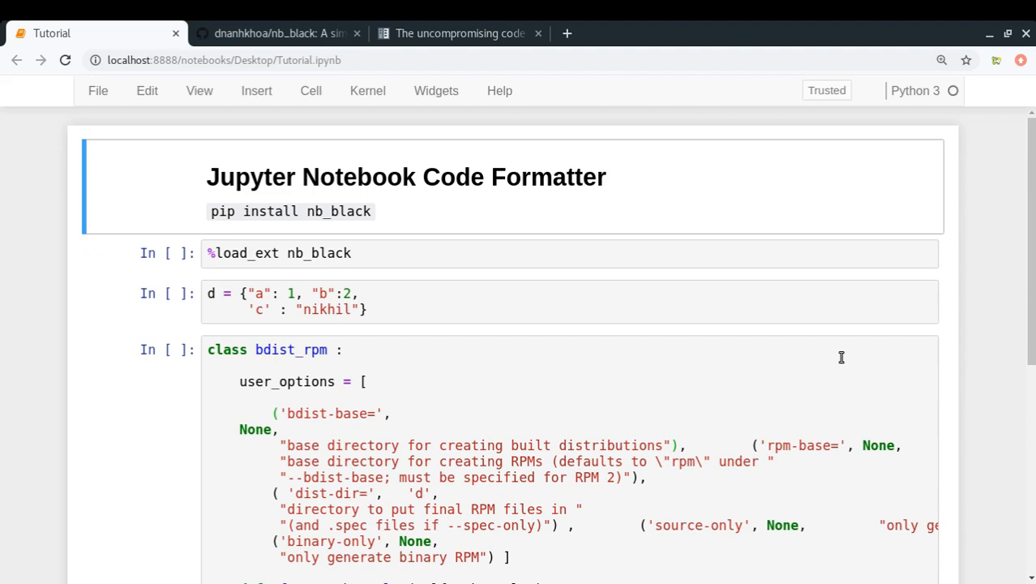
Look at the nb_black project page and Black documentation, then return to the Tutorial notebook
{"action": "left_click", "coordinate": [280, 33]}
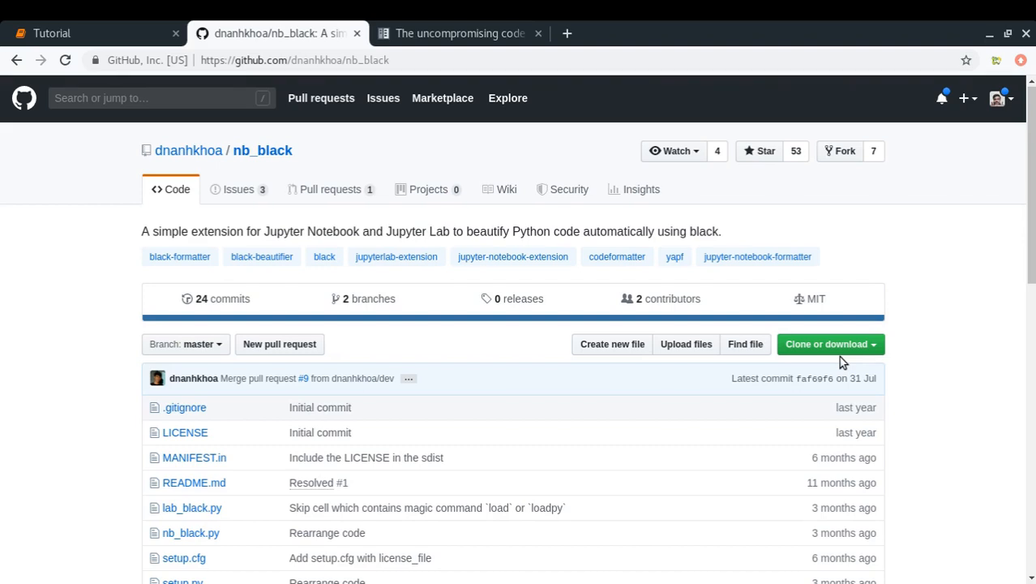
{"action": "left_click", "coordinate": [460, 33]}
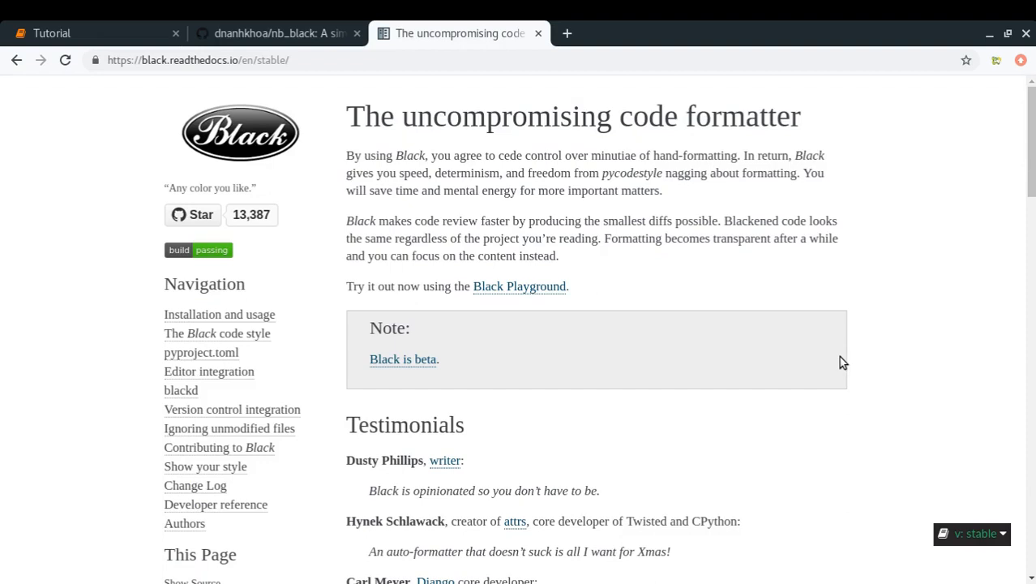
{"action": "left_click", "coordinate": [276, 33]}
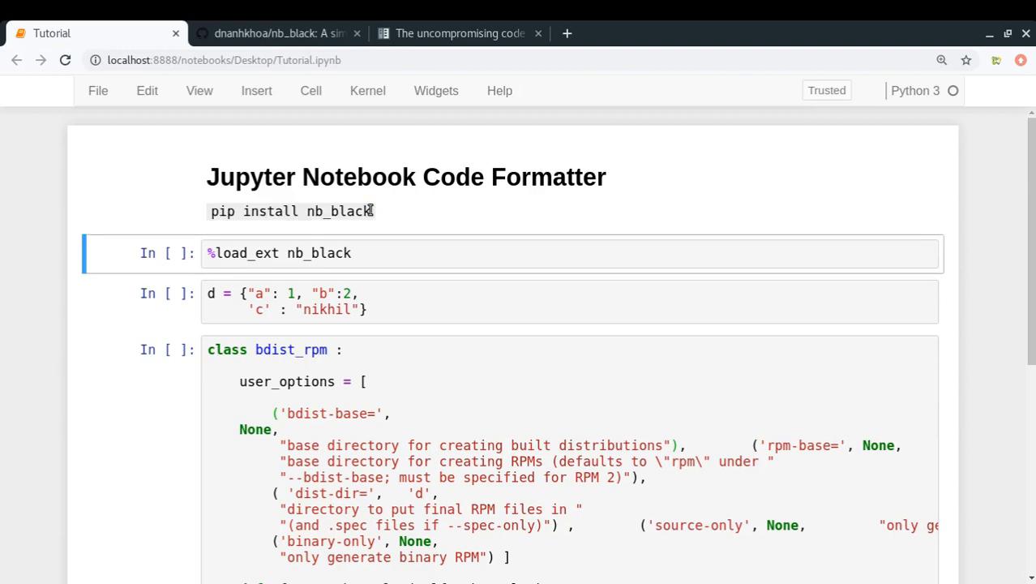
Run the %load_ext nb_black cell and move into the dictionary cell
{"action": "left_click", "coordinate": [280, 252]}
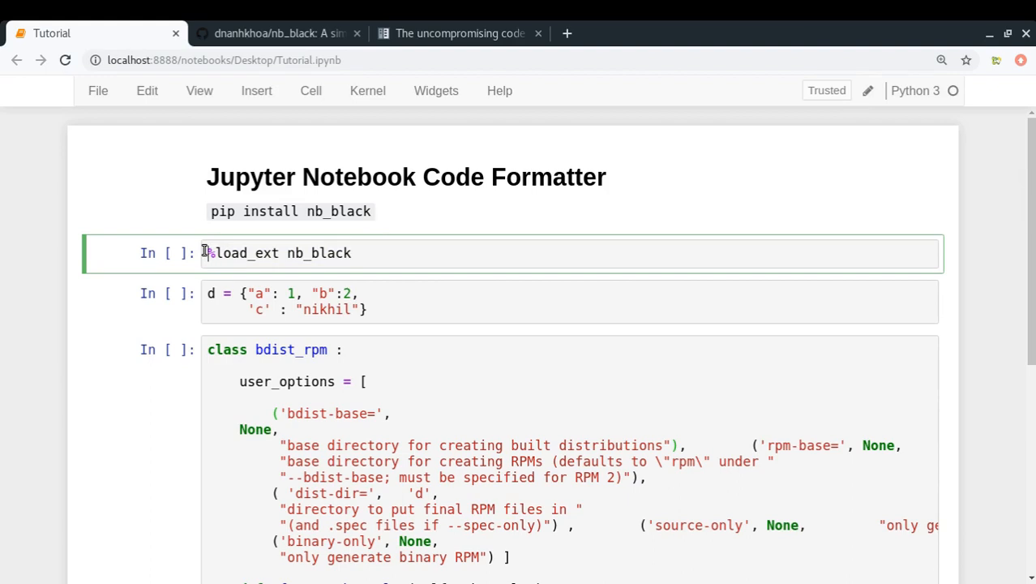
{"action": "key", "text": "Shift+Enter"}
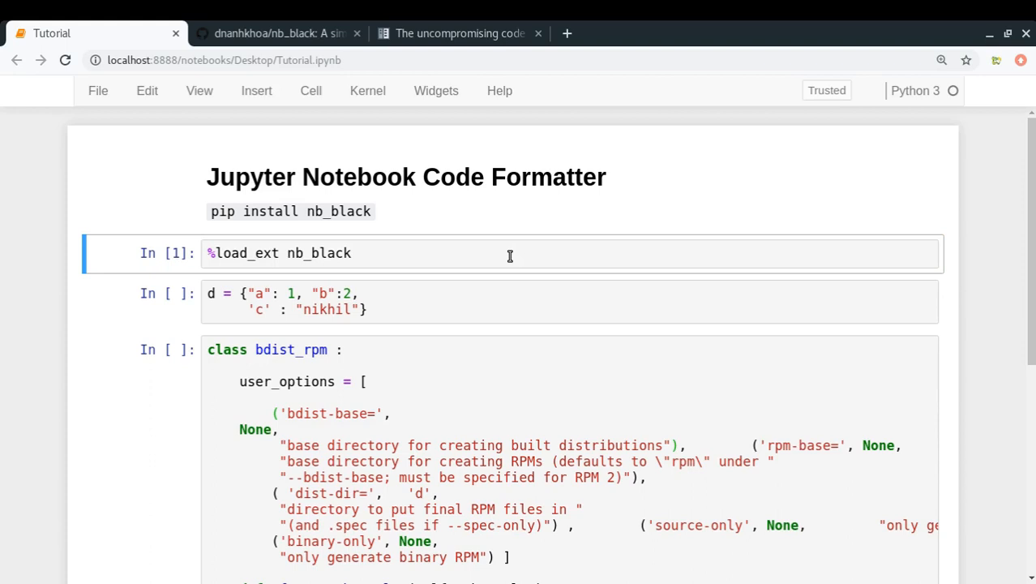
{"action": "left_click", "coordinate": [357, 301]}
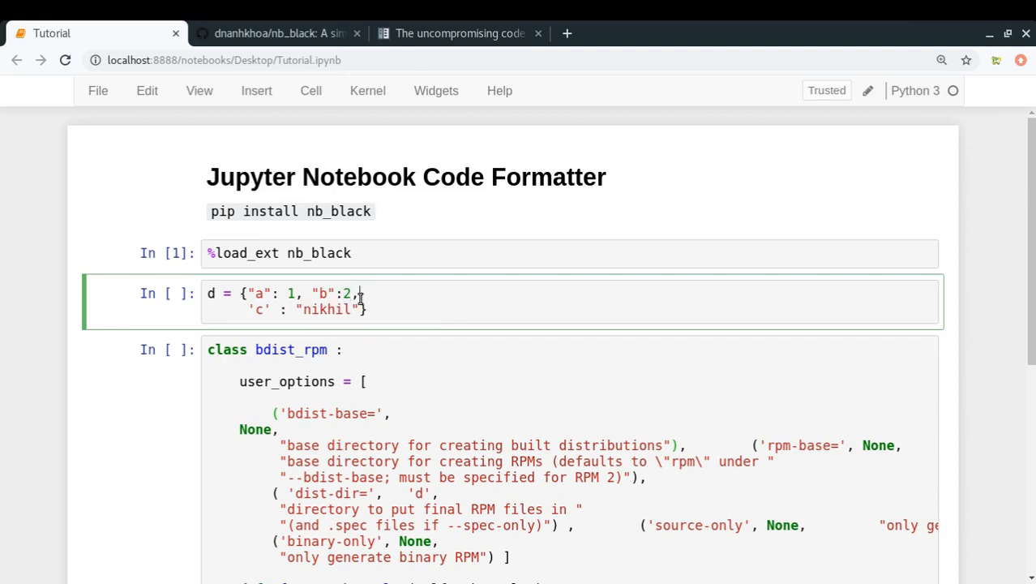
Run the dictionary cell so nb_black rewrites it on one line with double quotes
{"action": "left_click_drag", "start_coordinate": [359, 293], "coordinate": [381, 310]}
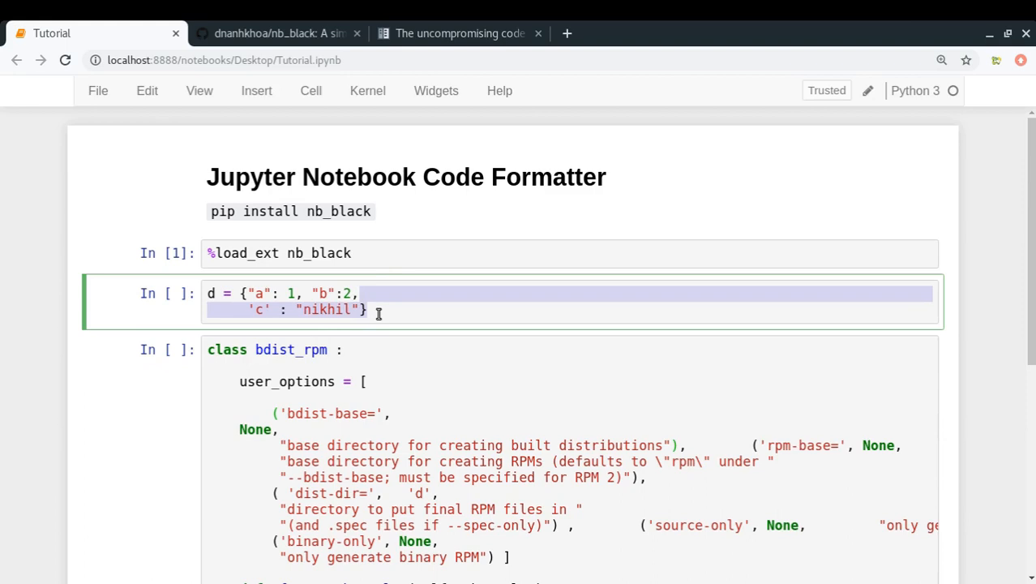
{"action": "left_click", "coordinate": [371, 309]}
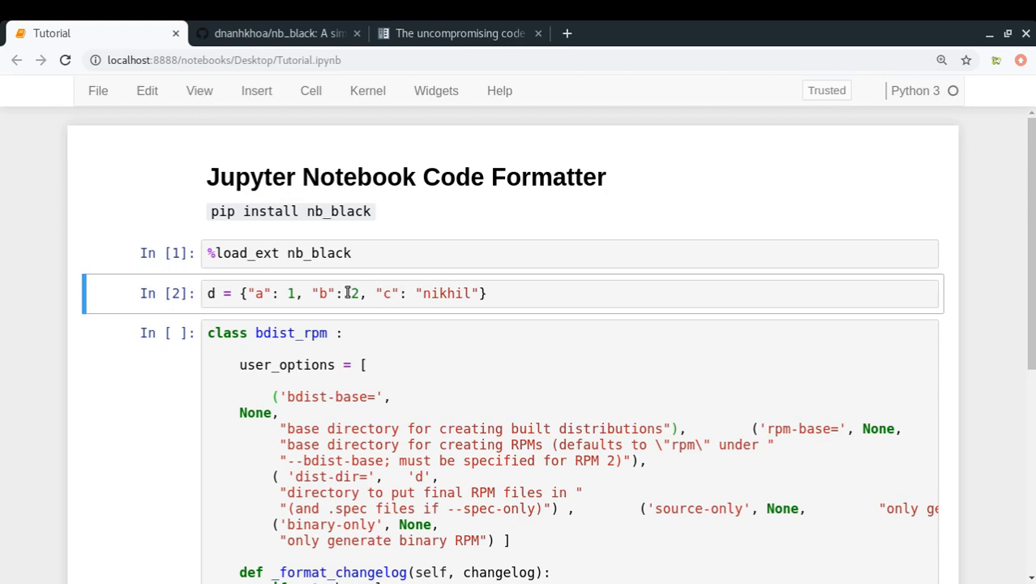
{"action": "left_click", "coordinate": [349, 294]}
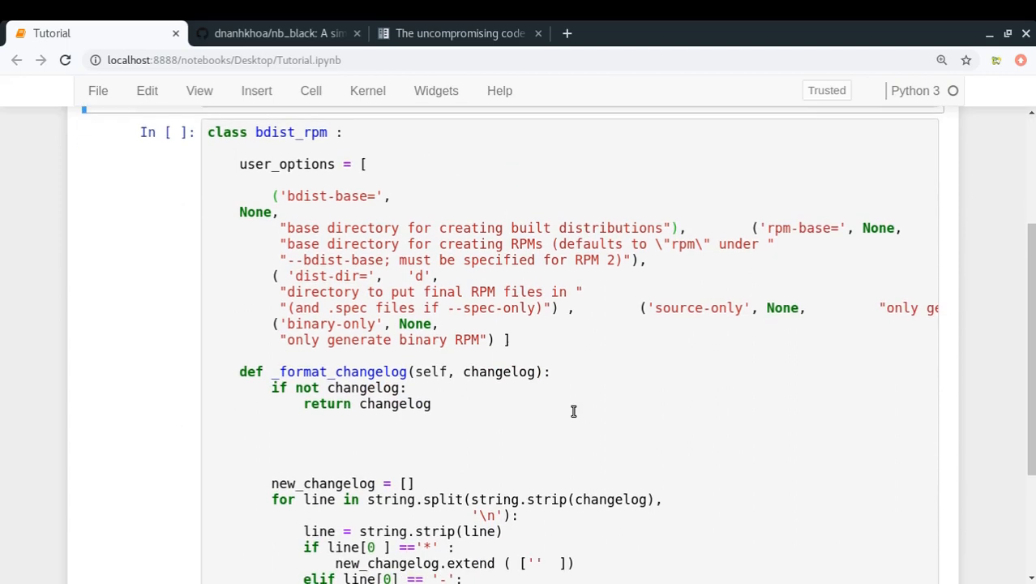
Run the bdist_rpm class cell to Black-format it, save the notebook, and switch to the Black docs
{"action": "scroll", "scroll_direction": "down", "scroll_amount": 3}
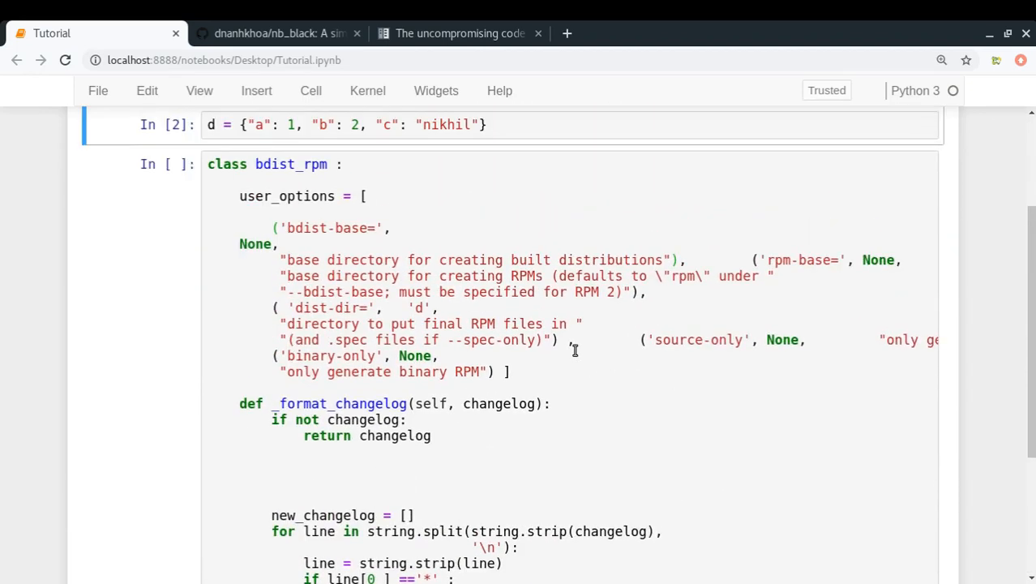
{"action": "left_click", "coordinate": [574, 350]}
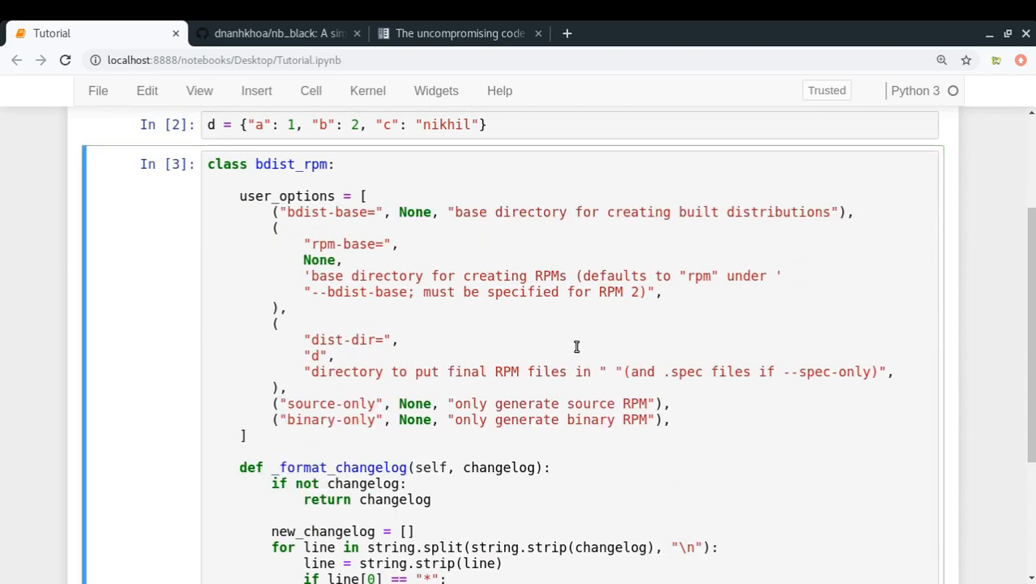
{"action": "scroll", "scroll_direction": "down", "scroll_amount": 3}
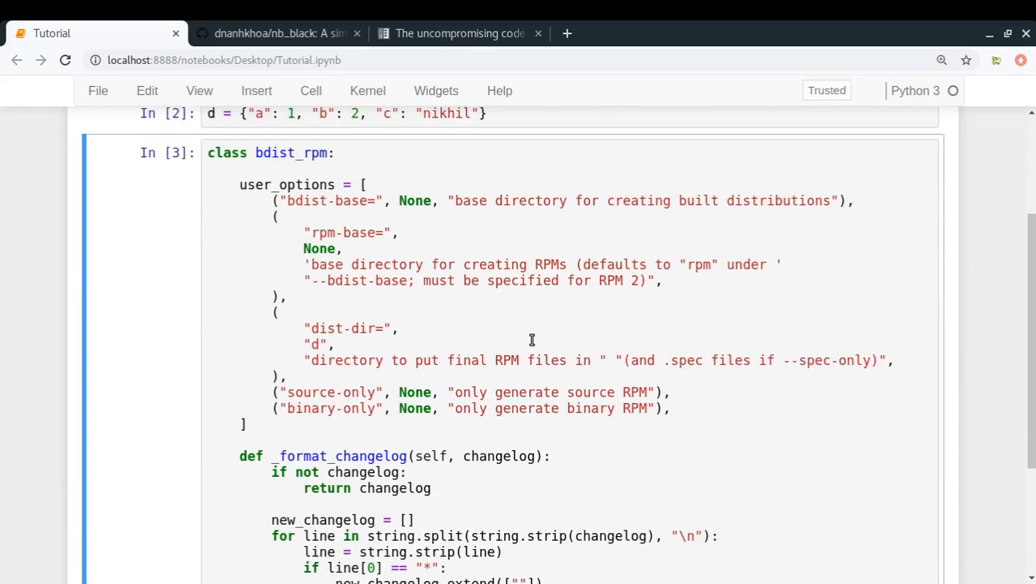
{"action": "key", "text": "Ctrl+s"}
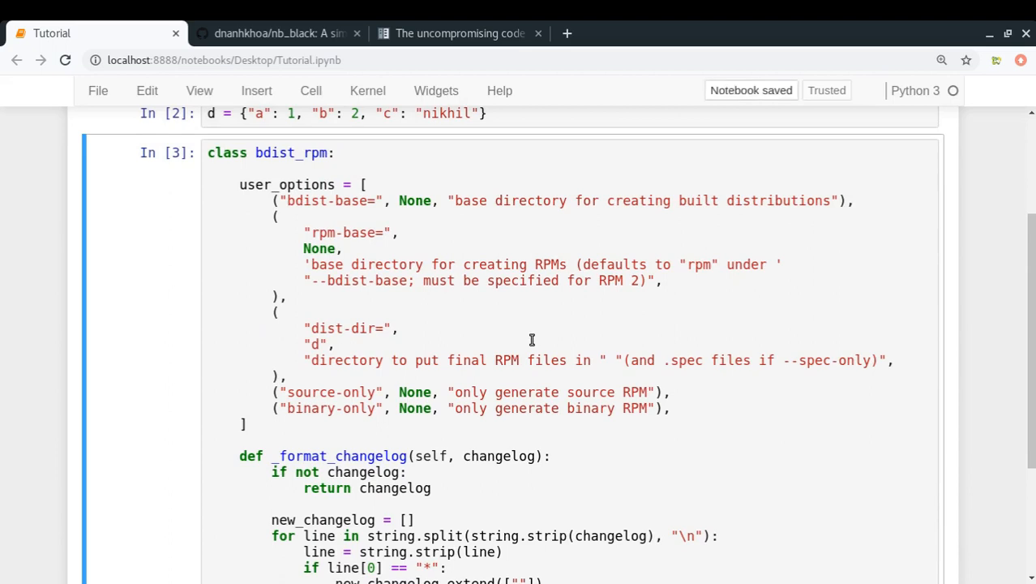
{"action": "left_click", "coordinate": [460, 33]}
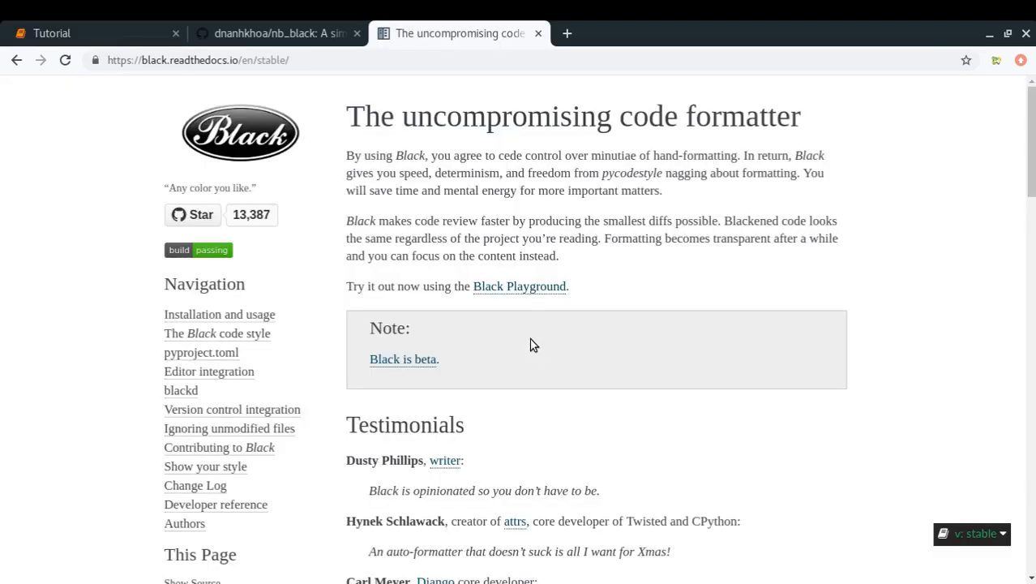